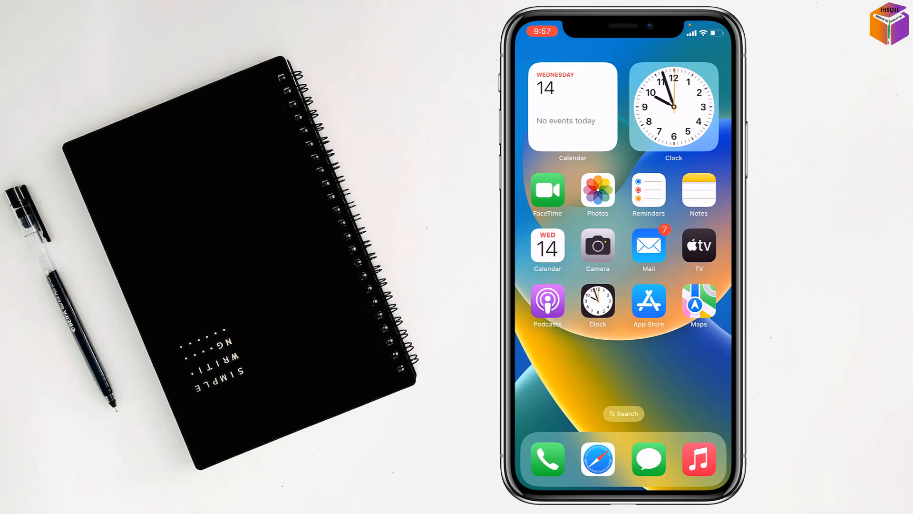
Swipe to the second Home Screen page where the iMovie app sits.
{"action": "scroll", "scroll_direction": "left", "scroll_amount": 3}
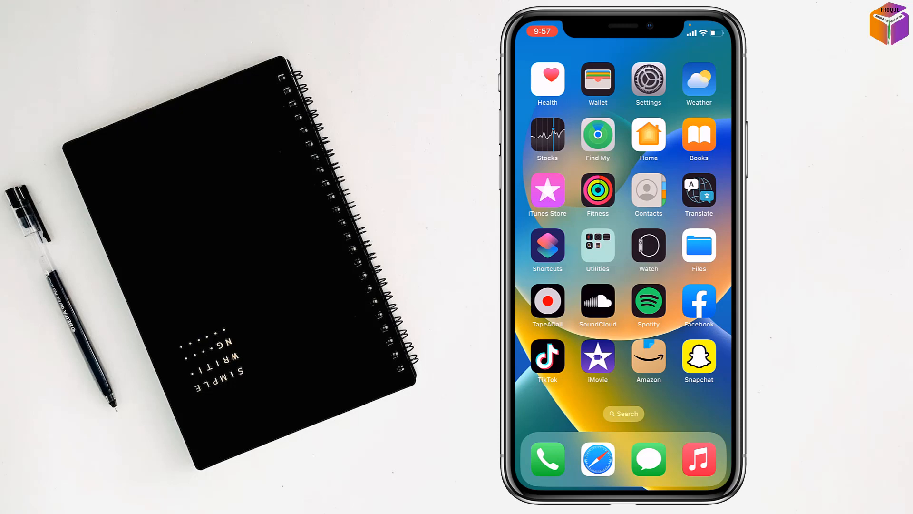
Launch iMovie and select the 17s cityscape video from 12 Jun 2023 in Moments.
{"action": "left_click", "coordinate": [597, 361]}
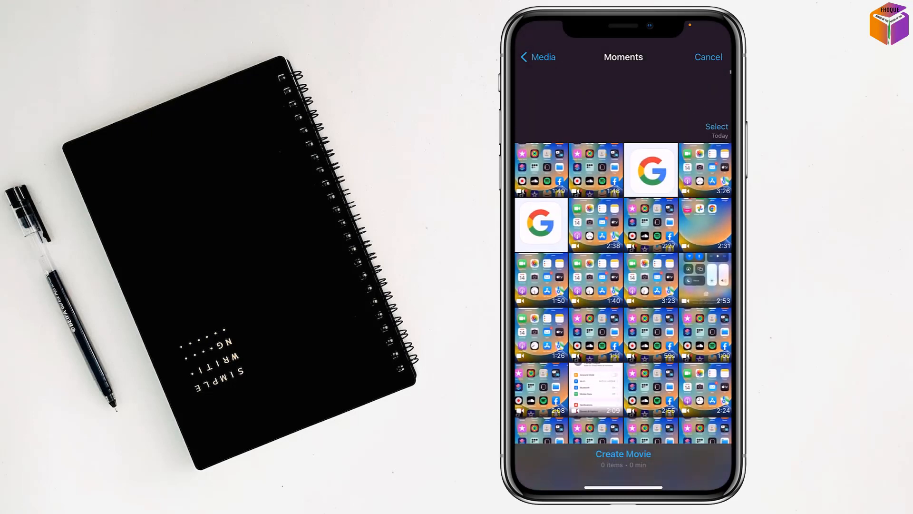
{"action": "scroll", "scroll_direction": "down", "scroll_amount": 3}
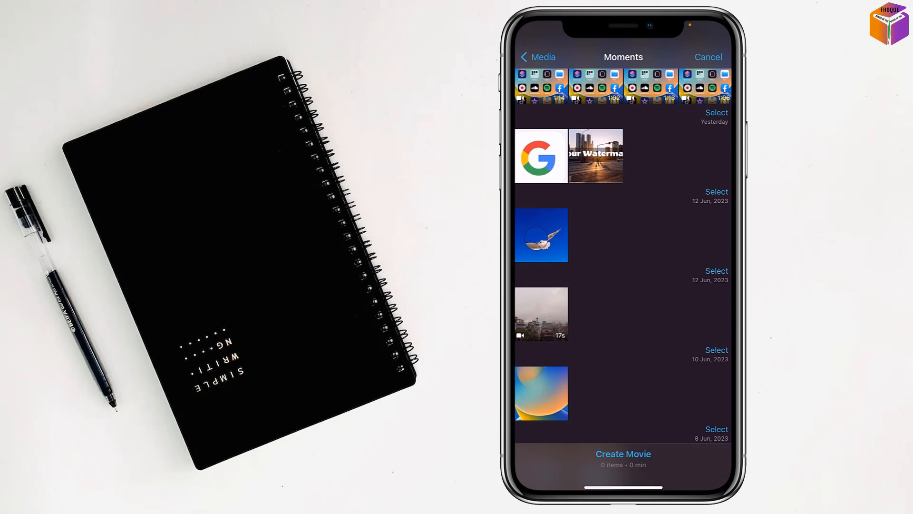
{"action": "left_click", "coordinate": [540, 315]}
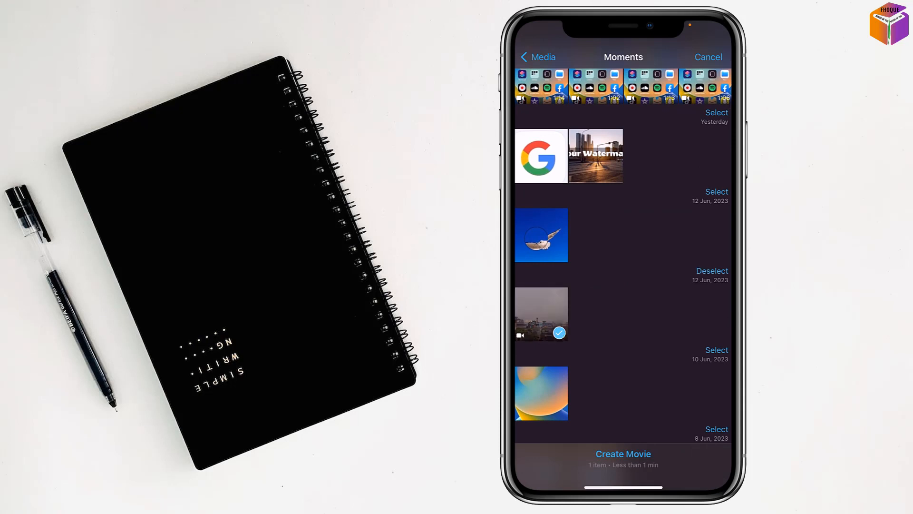
Create My Movie from the clip and enable pinch-to-zoom so it fills the portrait frame.
{"action": "left_click", "coordinate": [622, 455]}
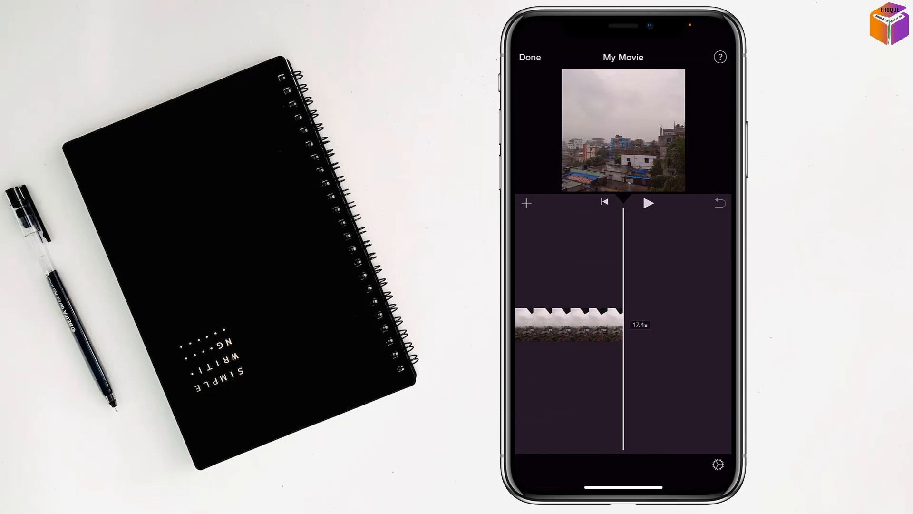
{"action": "left_click", "coordinate": [570, 325]}
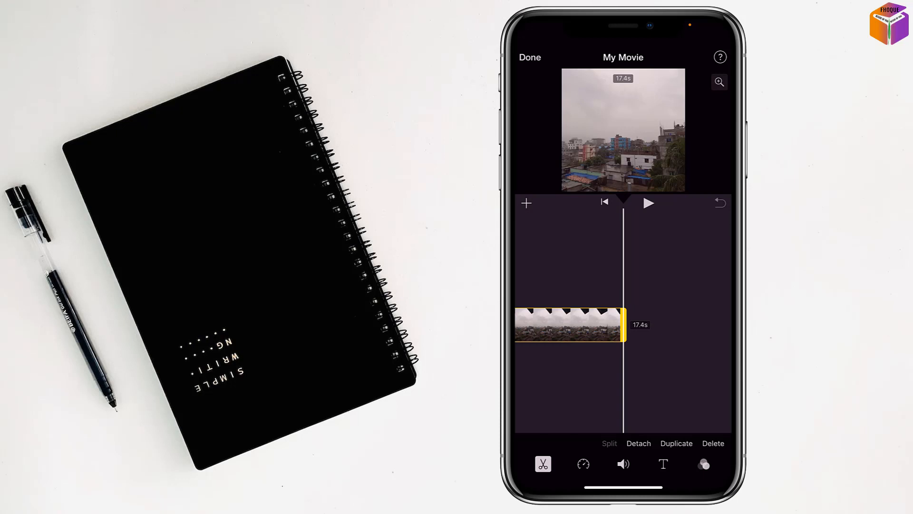
{"action": "left_click", "coordinate": [719, 82]}
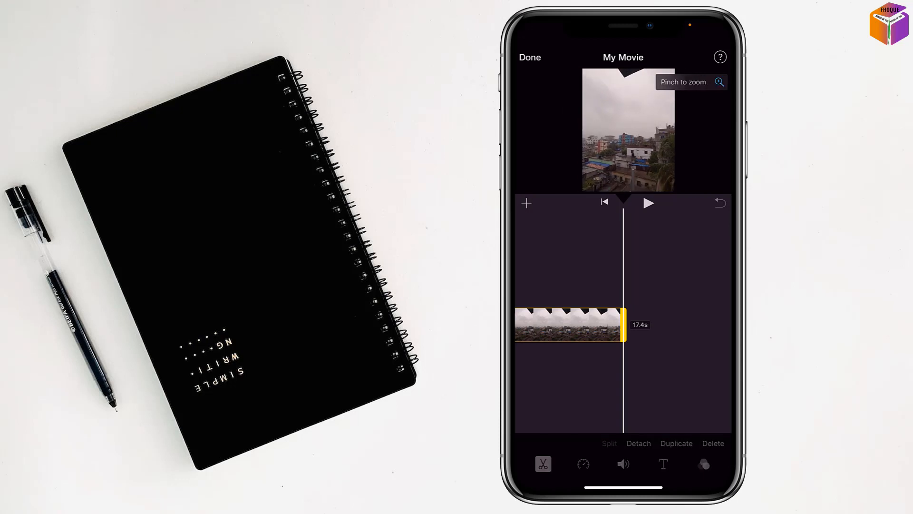